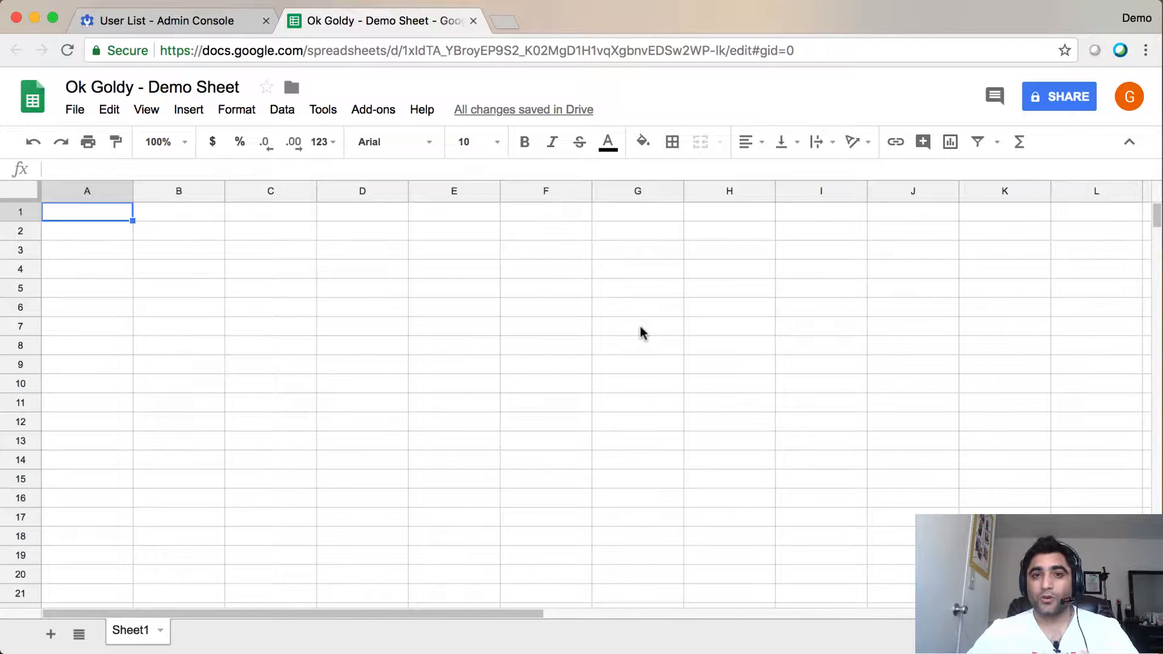
mouse_move(374, 109)
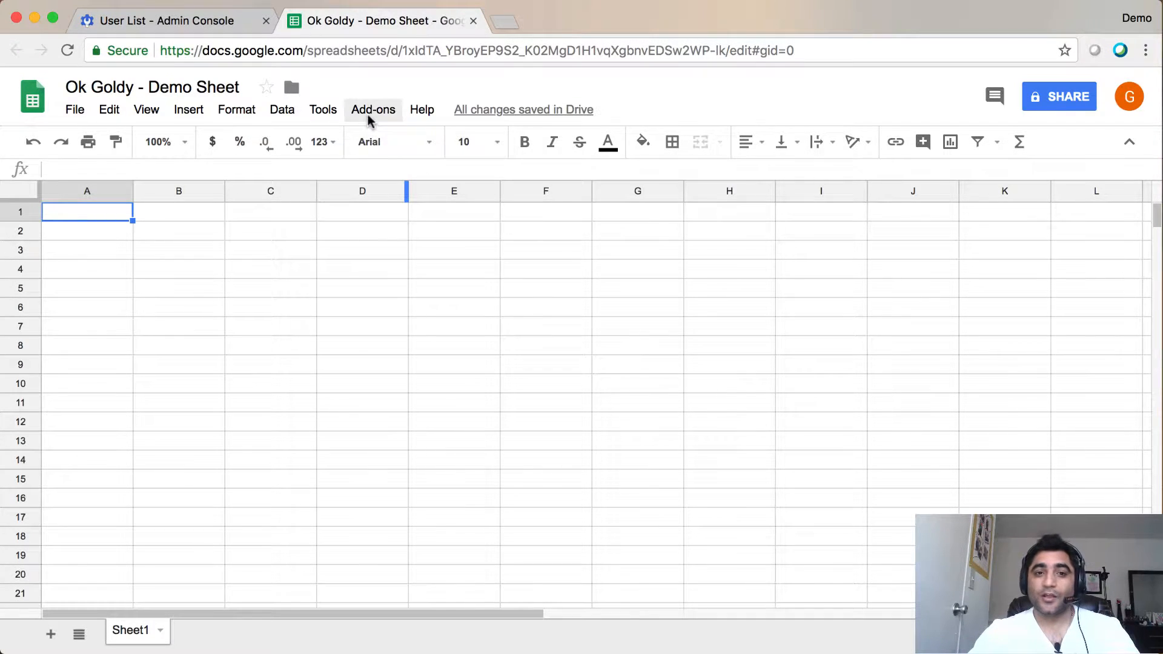
Search the Get add-ons store for 'ok goldy'
click(373, 109)
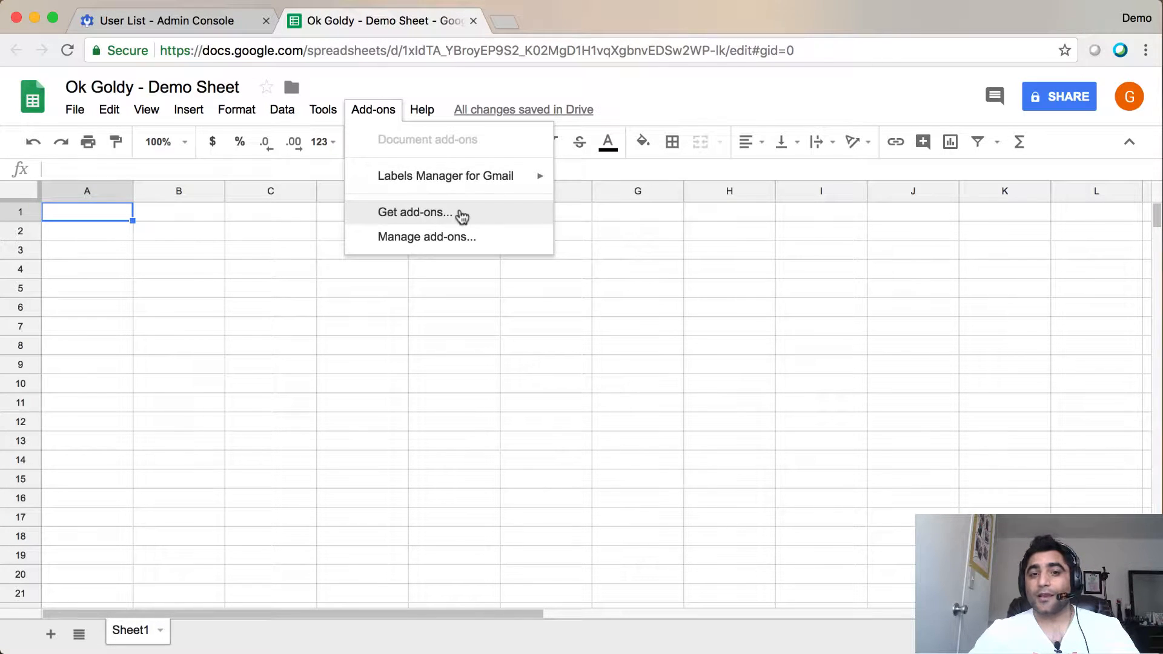
click(414, 212)
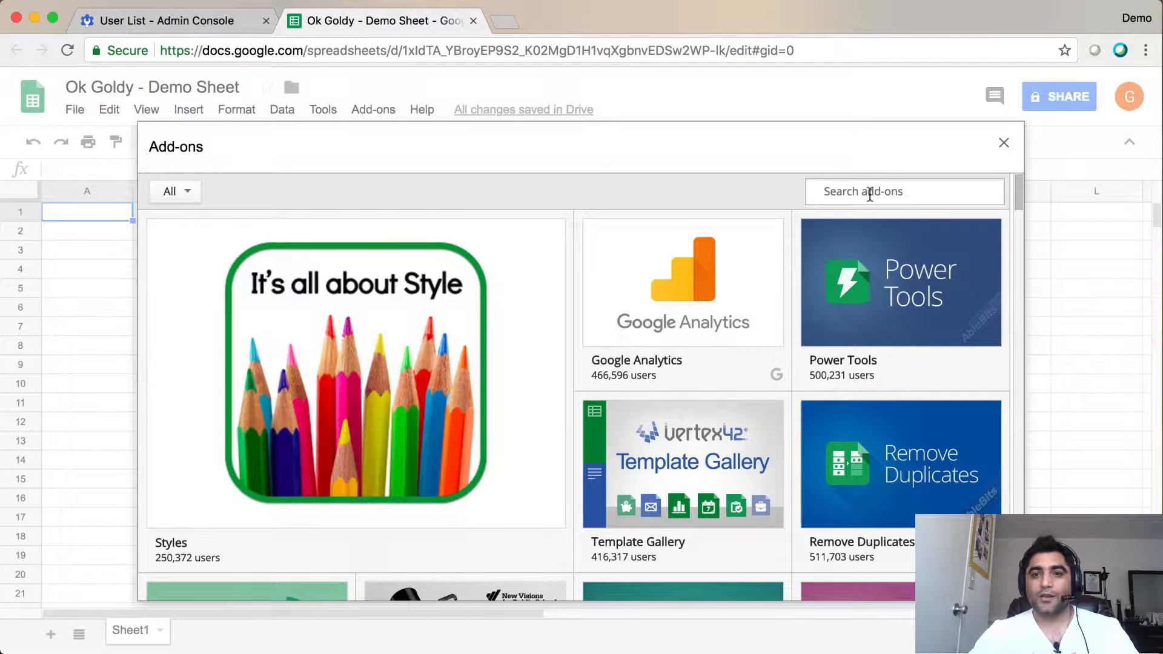
text(ok goldy)
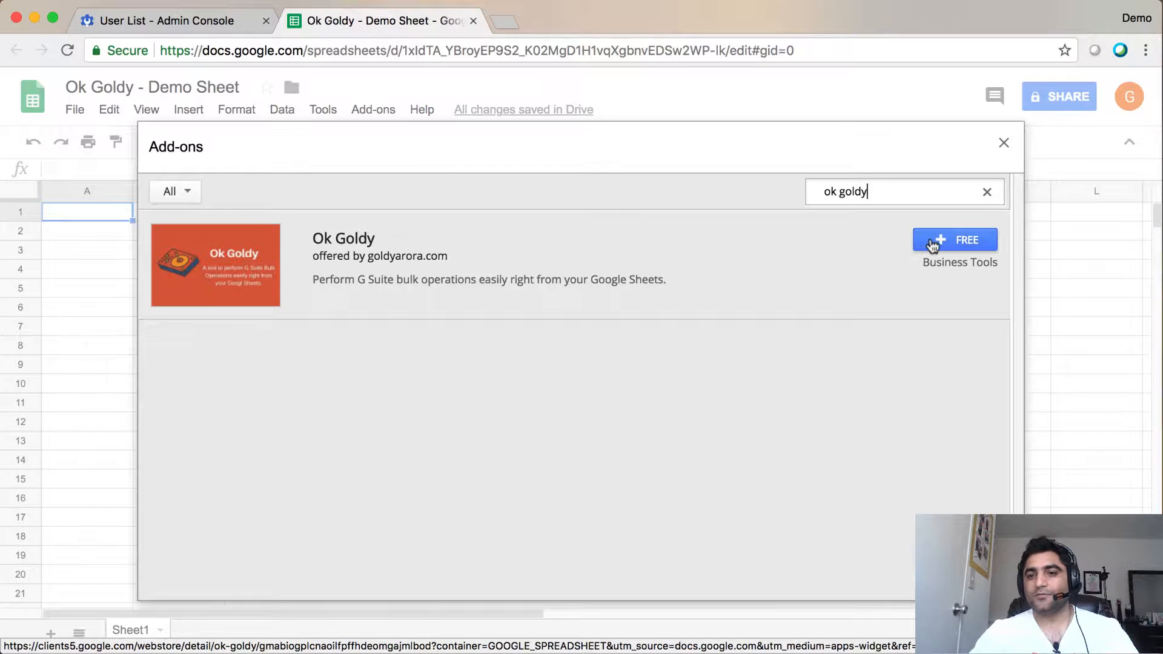
Install Ok Goldy, sign in with the demo domain account, and allow its permissions
click(955, 240)
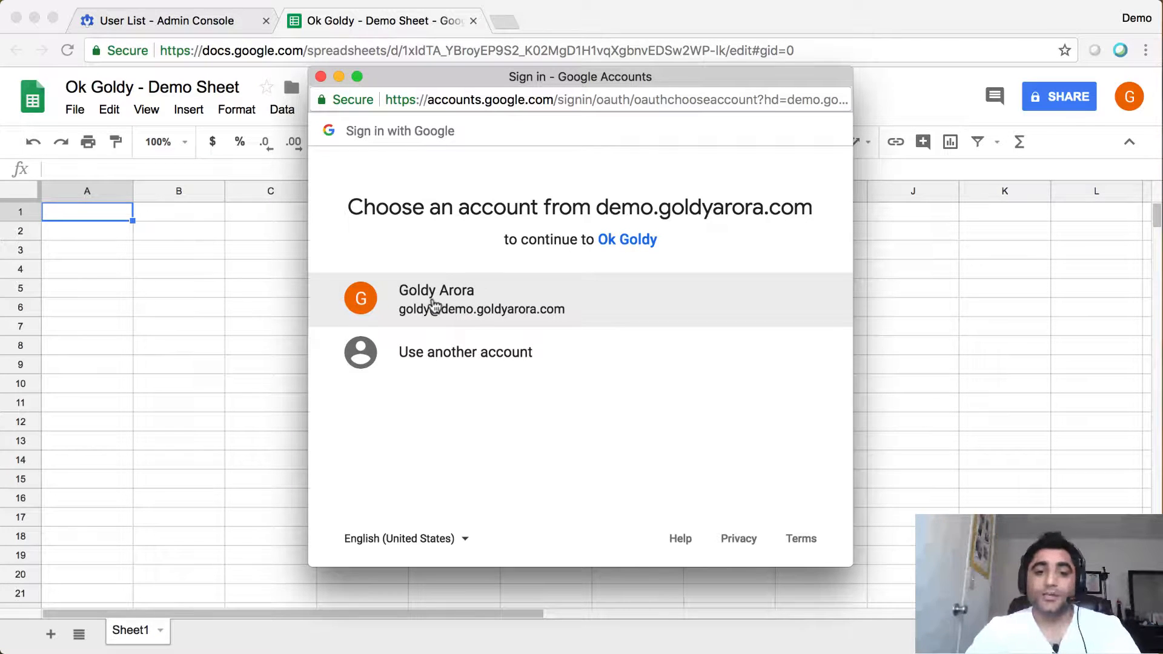
click(436, 298)
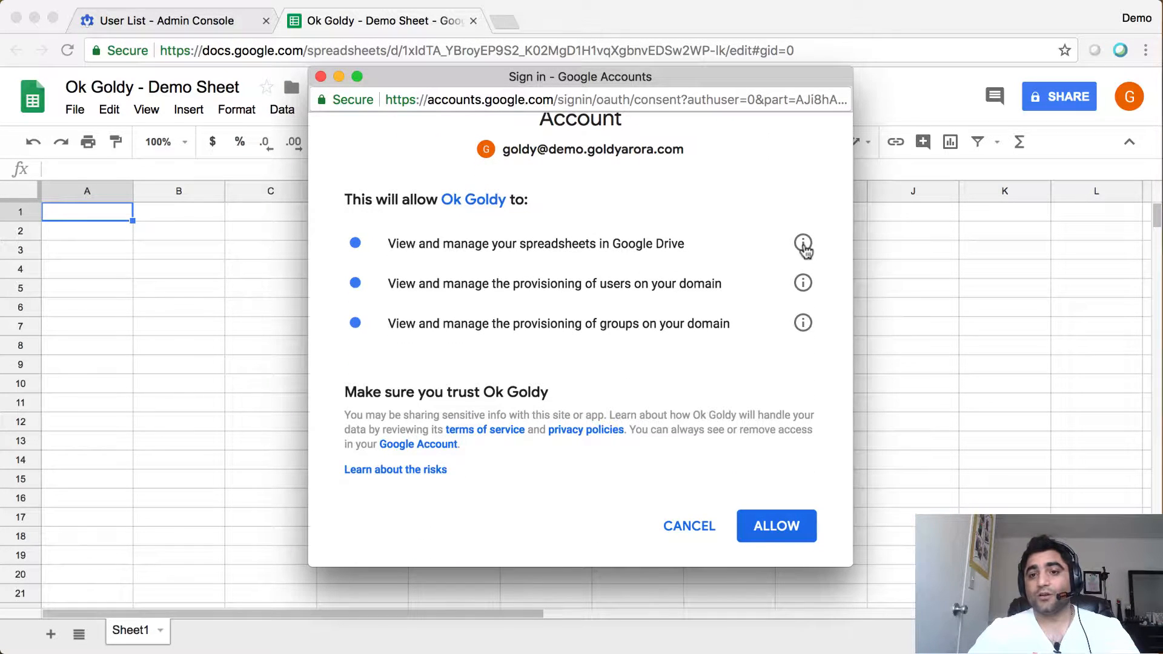
click(803, 245)
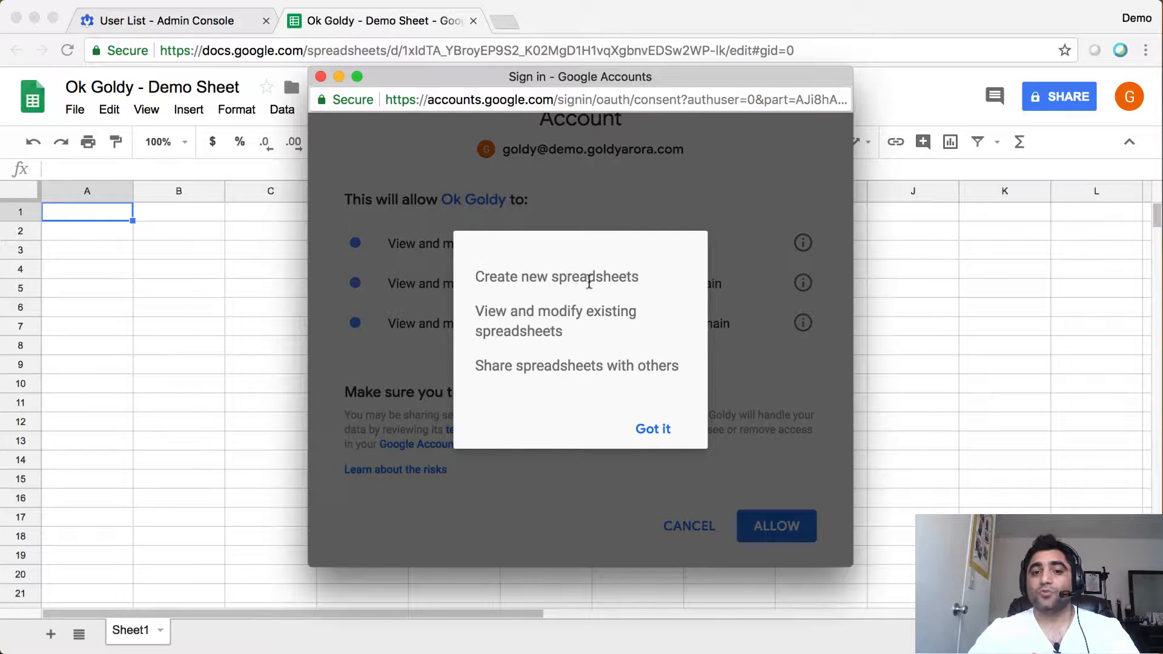
click(651, 429)
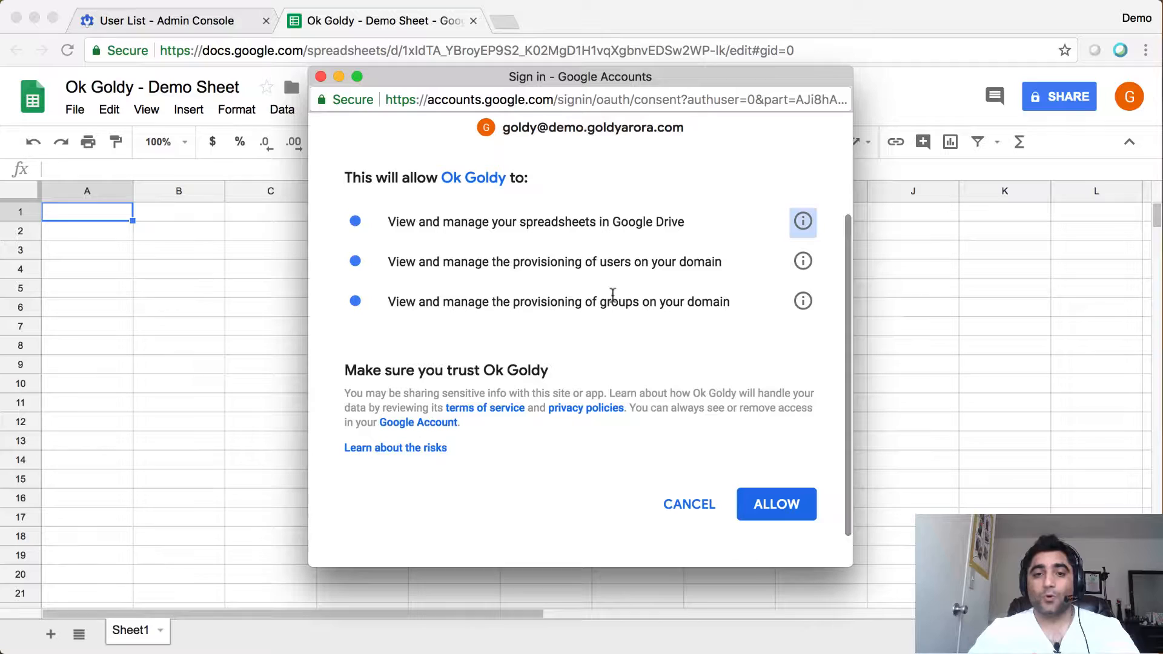
click(776, 505)
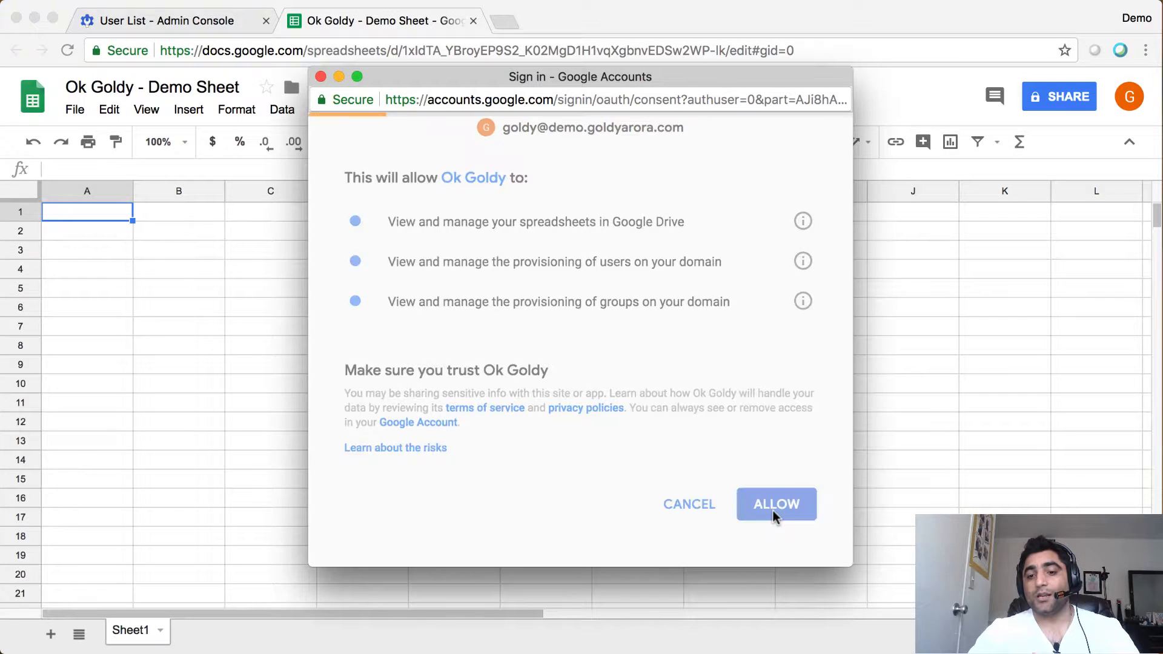
click(776, 505)
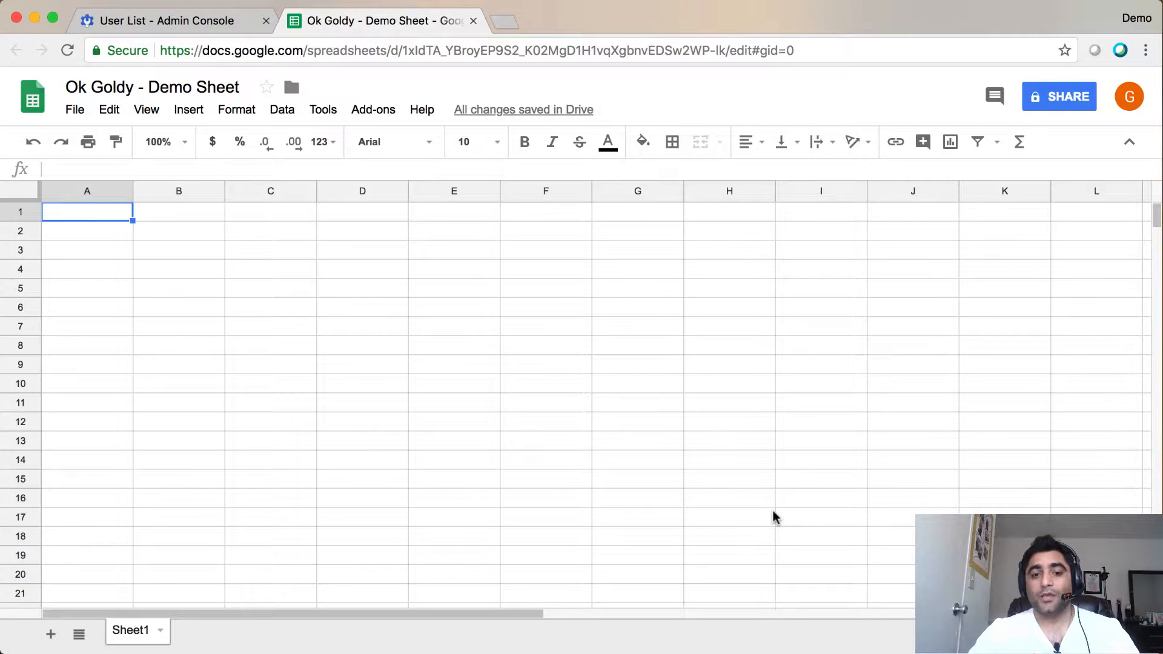
Dismiss the Ok Goldy getting-started tip and open Add-ons to reach Ok Goldy's submenu
click(373, 109)
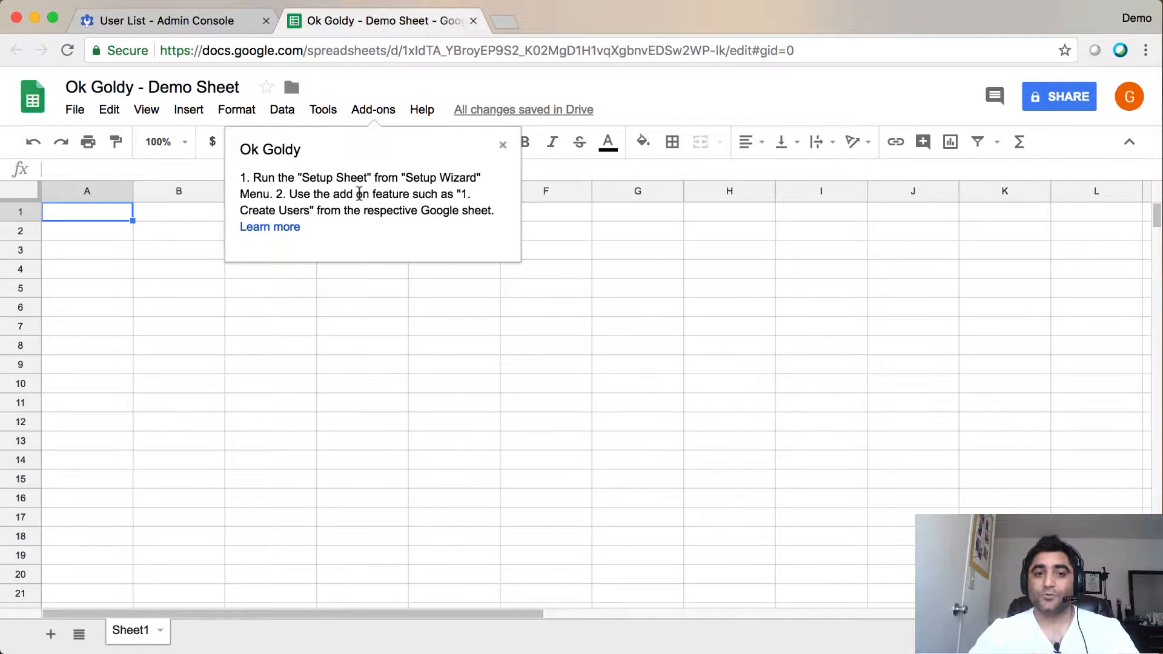
click(178, 211)
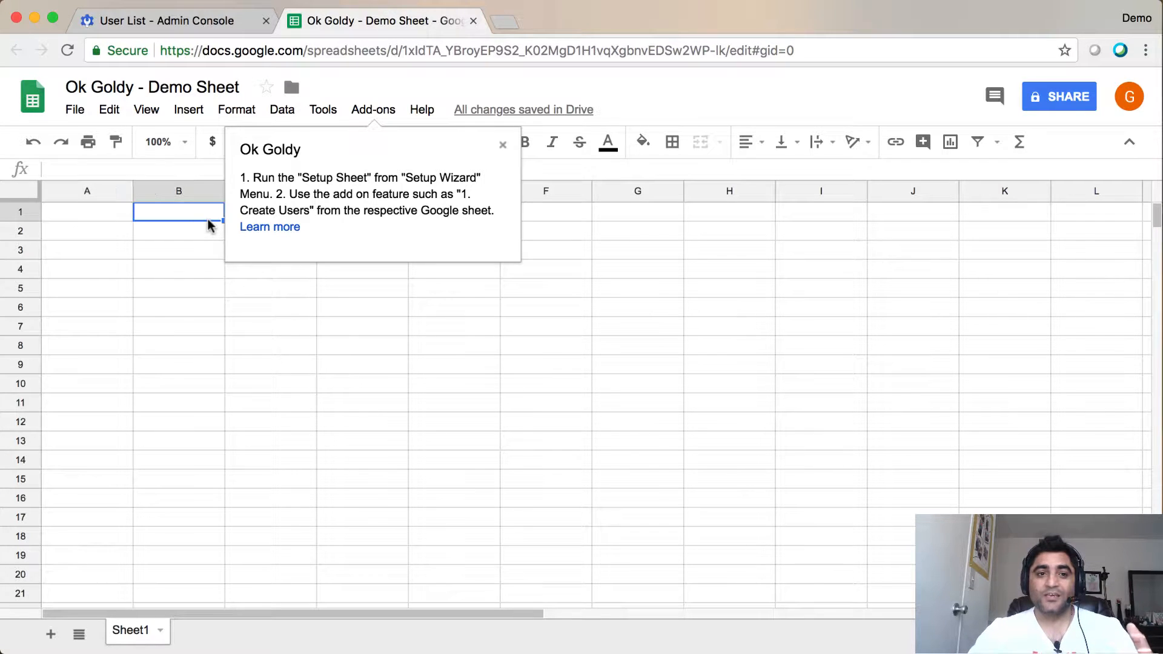
click(373, 109)
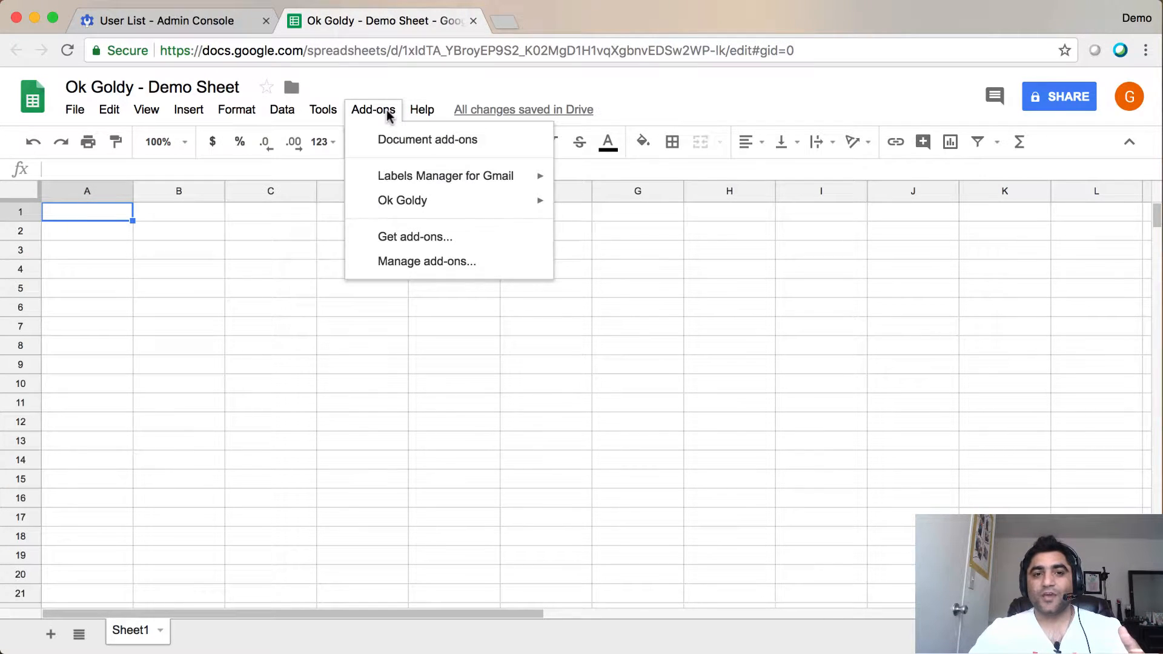
mouse_move(402, 201)
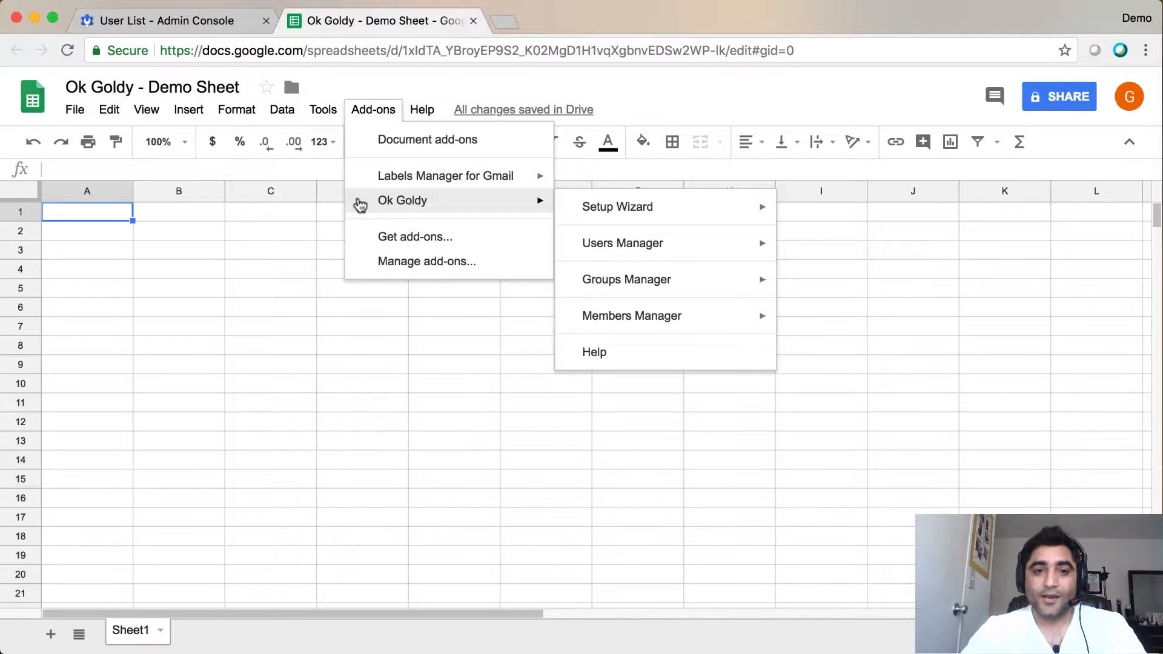
mouse_move(517, 203)
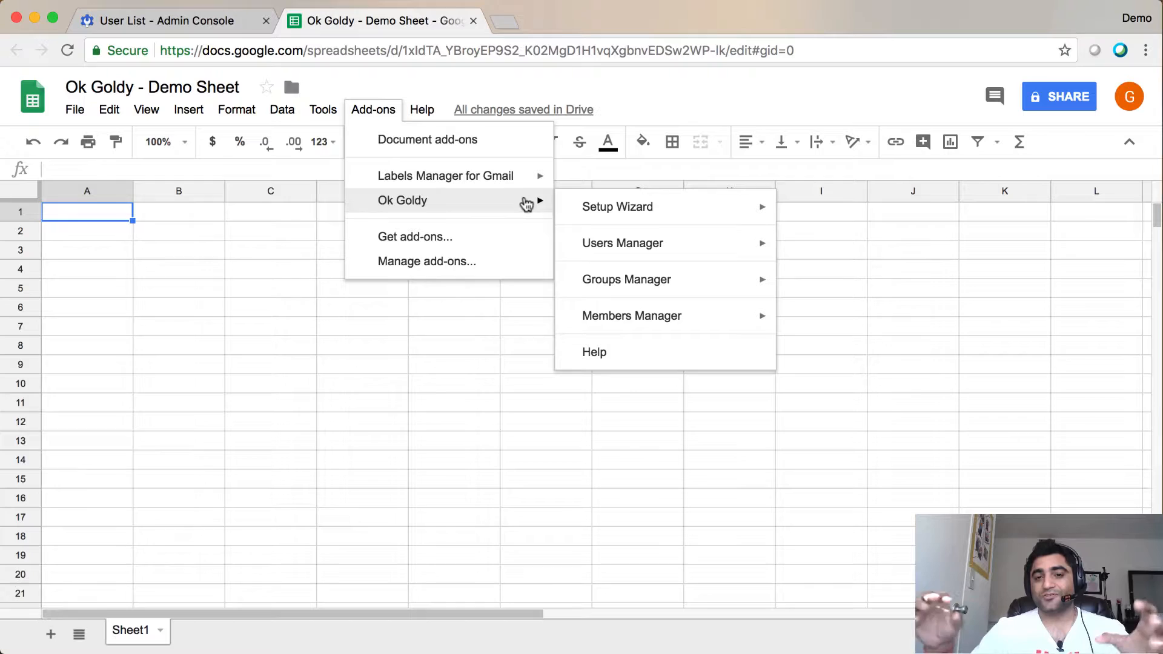
mouse_move(617, 206)
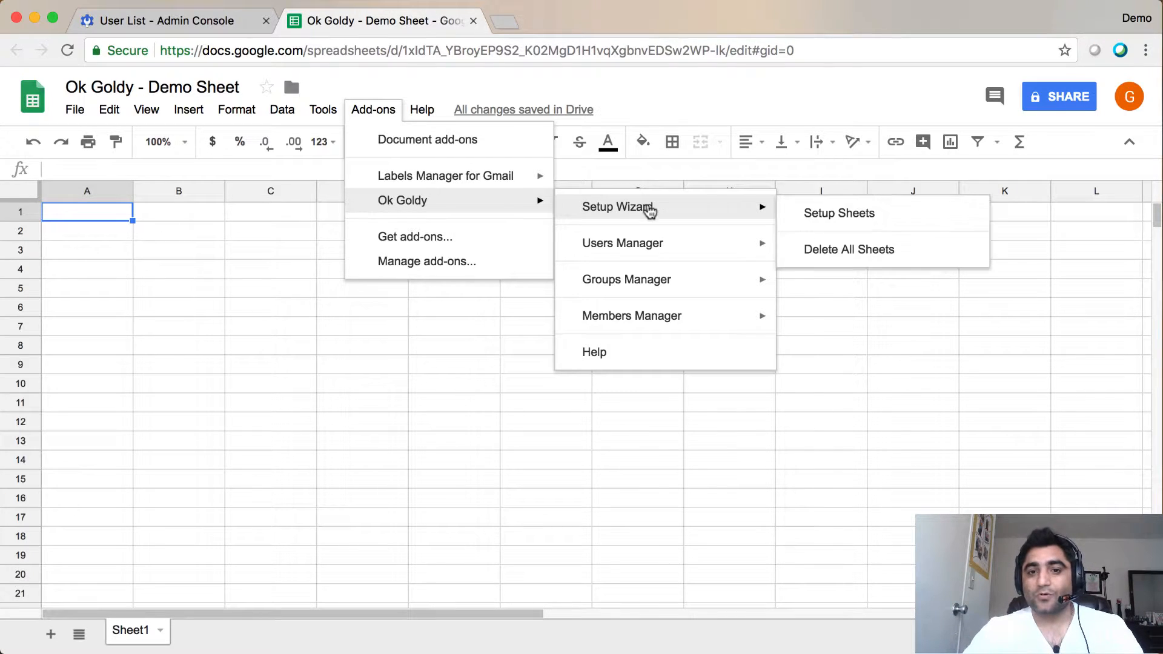
mouse_move(707, 209)
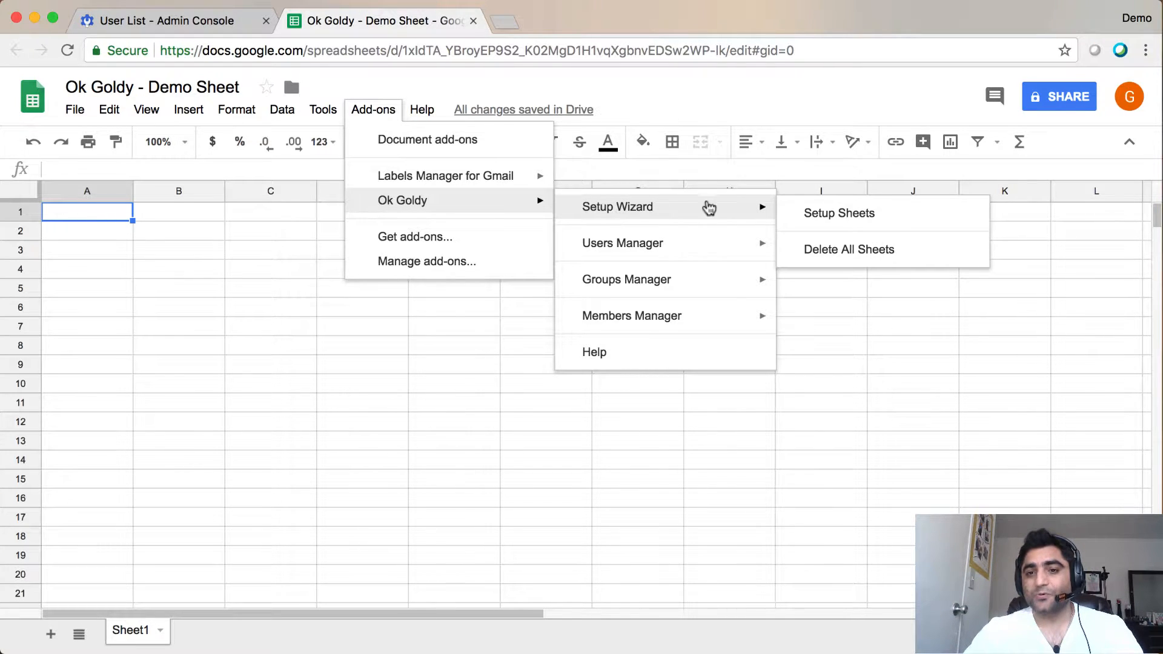
mouse_move(826, 215)
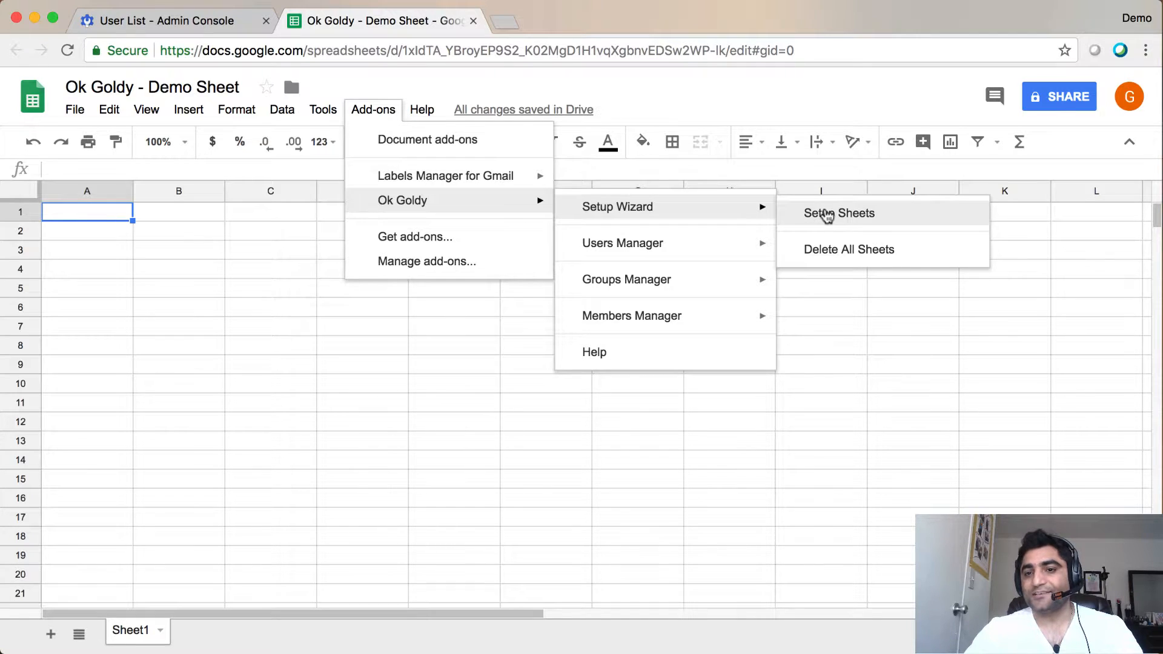
mouse_move(886, 224)
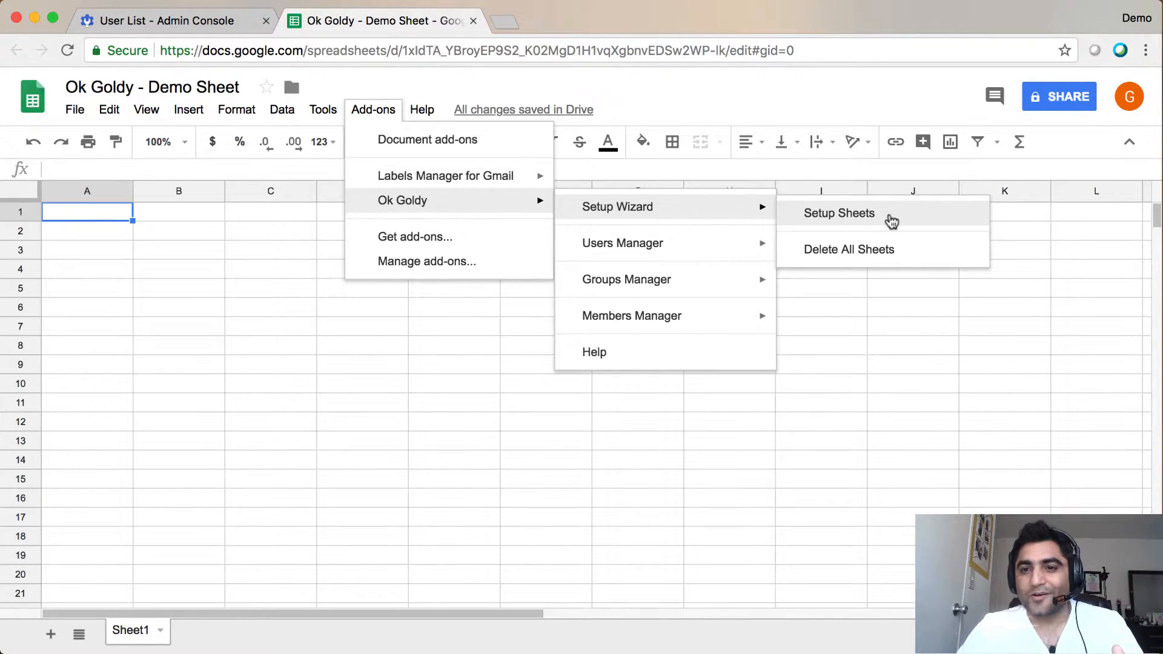
Run Setup Sheets to generate Ok Goldy's numbered task sheets
click(838, 213)
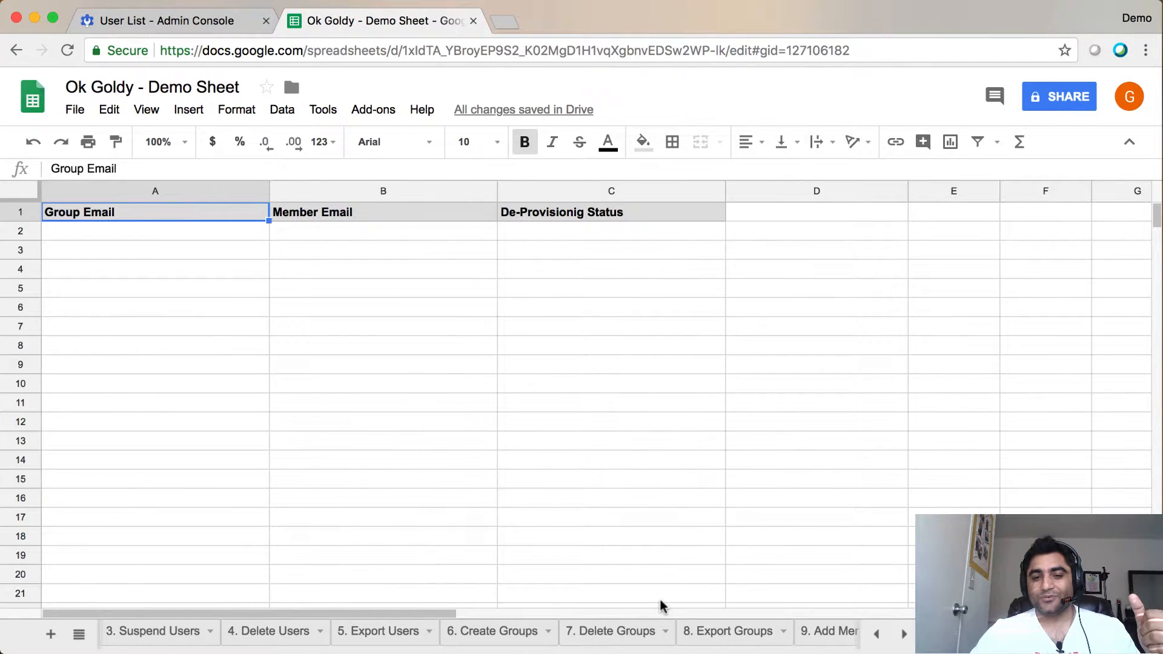
Scroll the sheet tabs back to the start and open '1. Create Users'
click(876, 632)
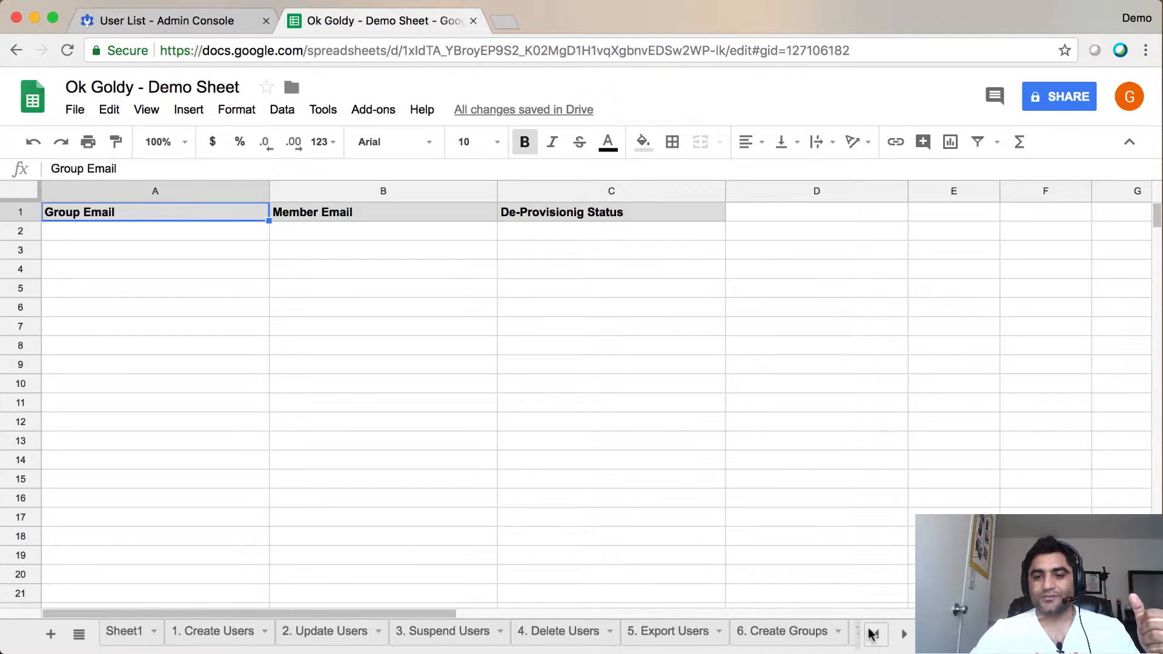
click(904, 635)
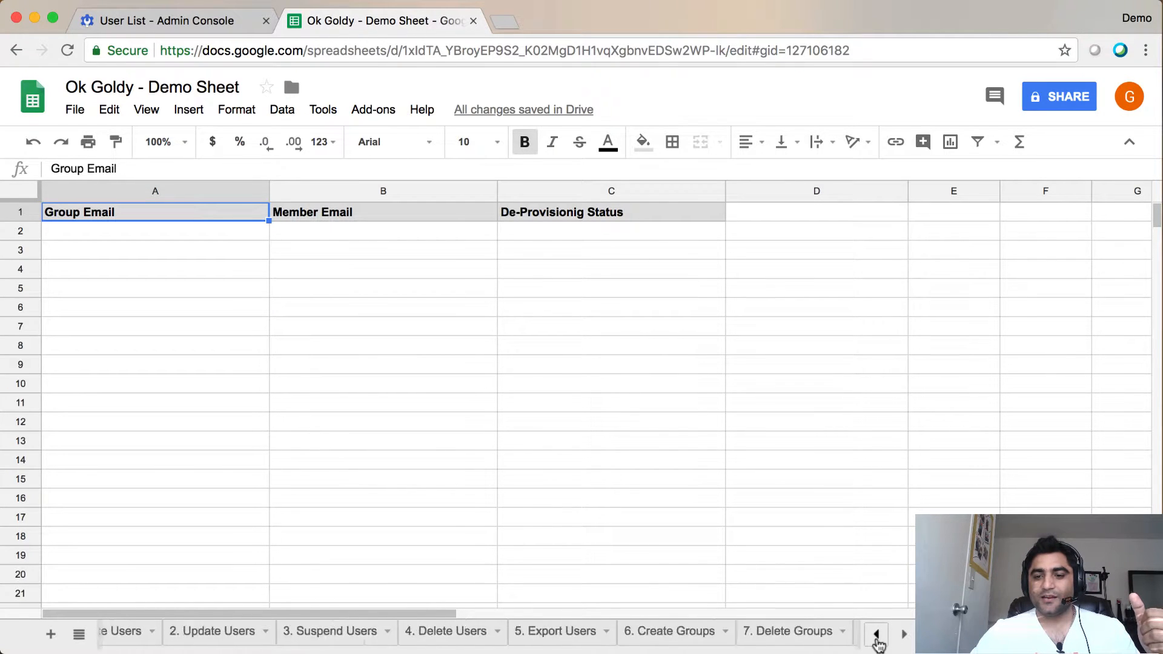
click(876, 632)
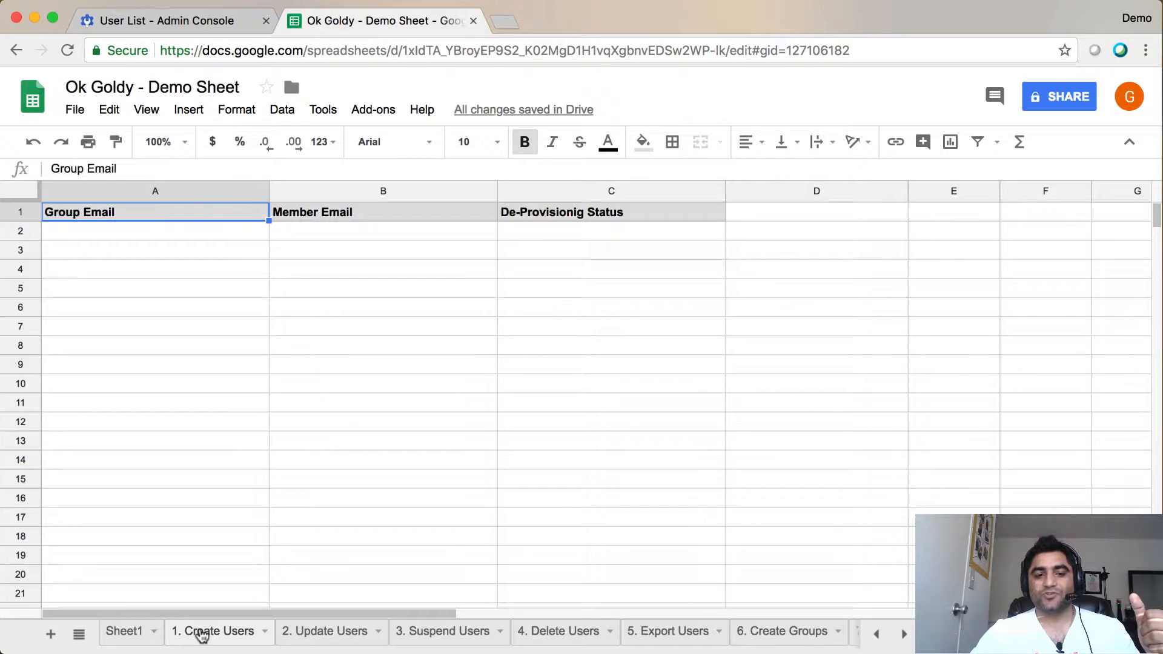
click(214, 631)
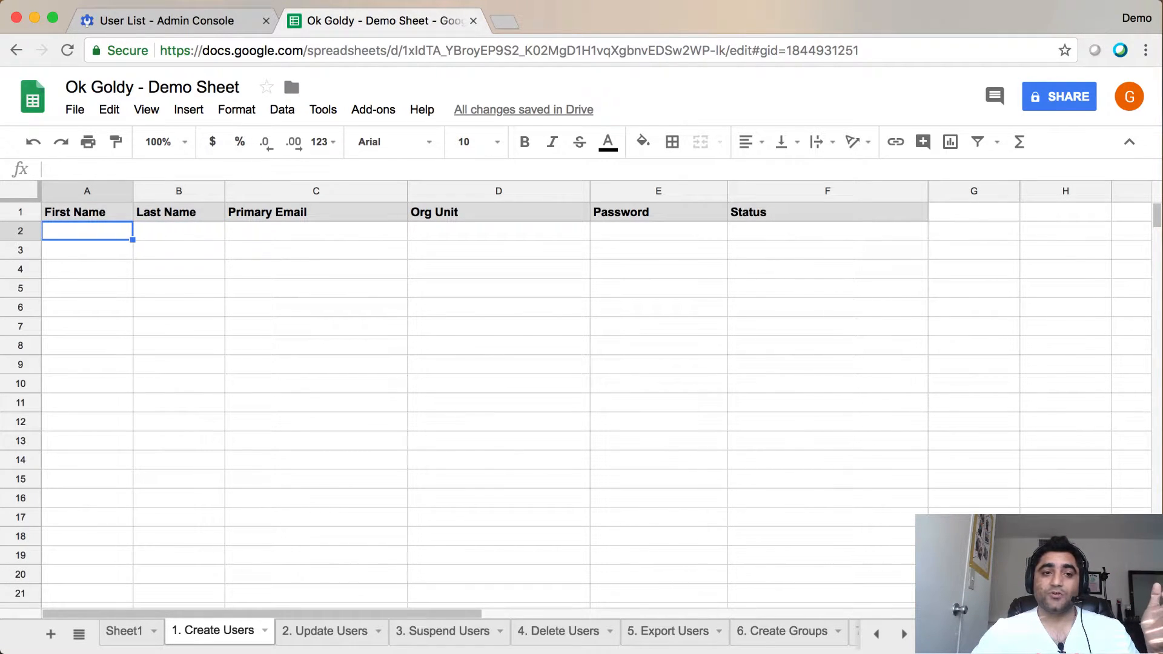
Review the Last Name, Org Unit, Password and Status columns
click(178, 230)
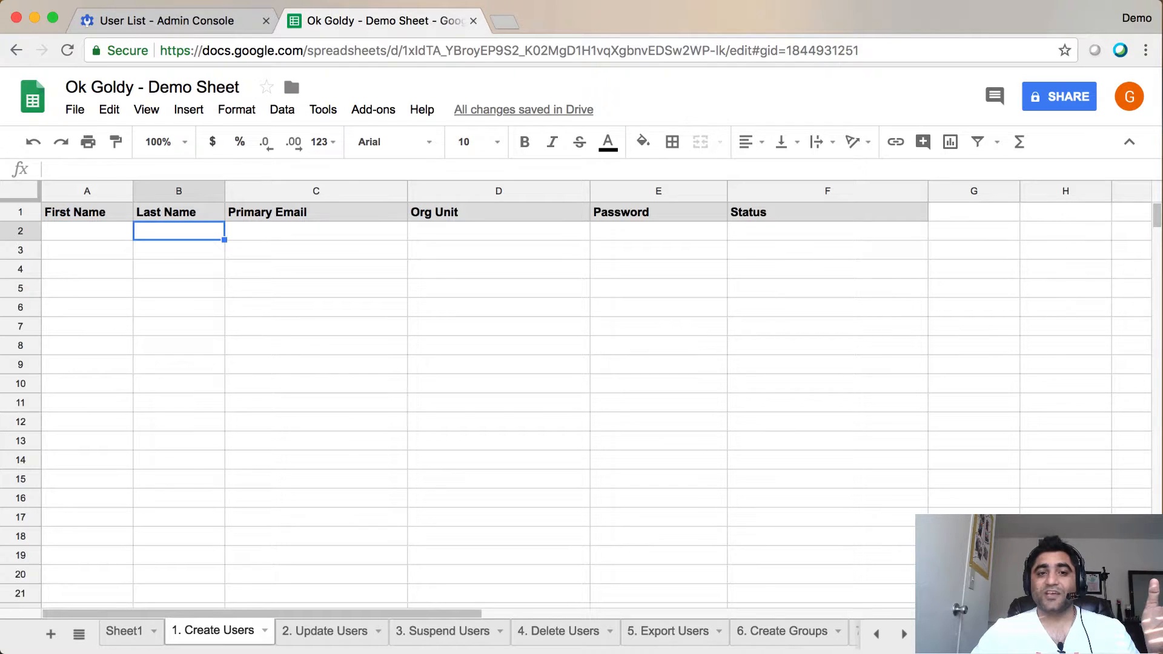
click(499, 231)
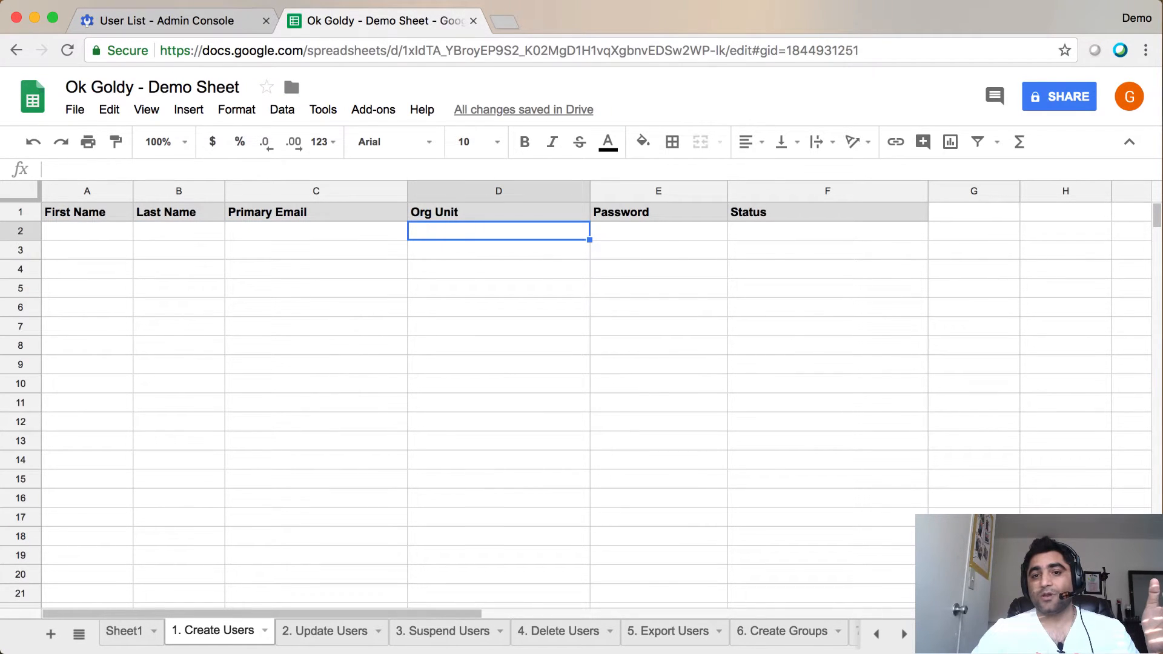
click(657, 231)
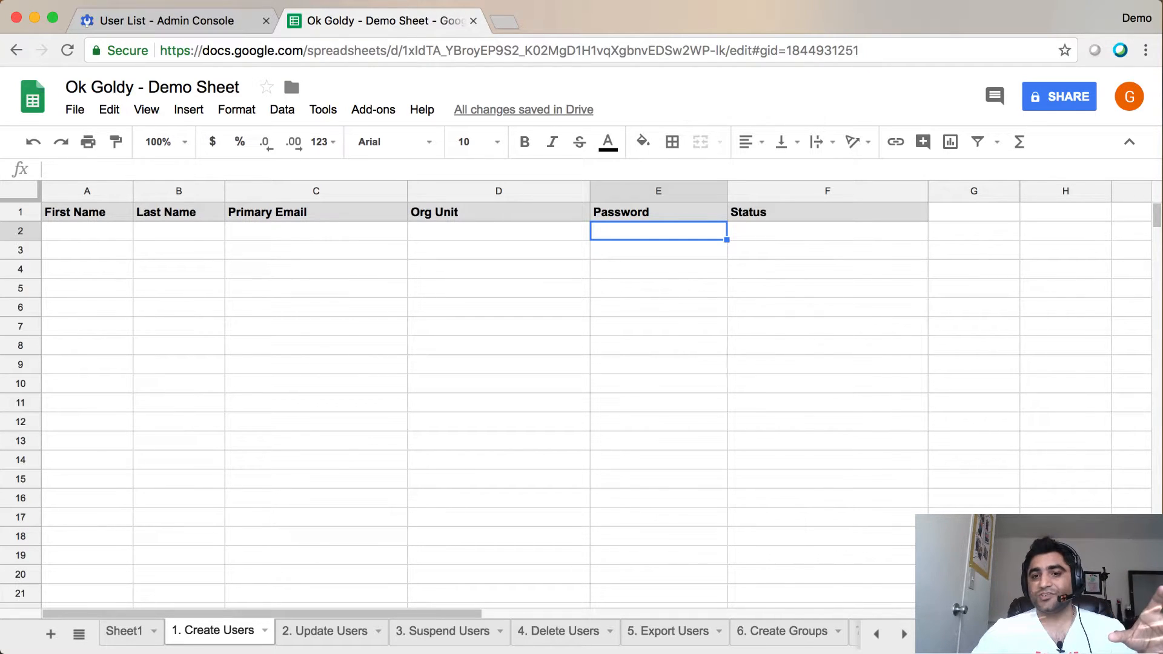
click(827, 212)
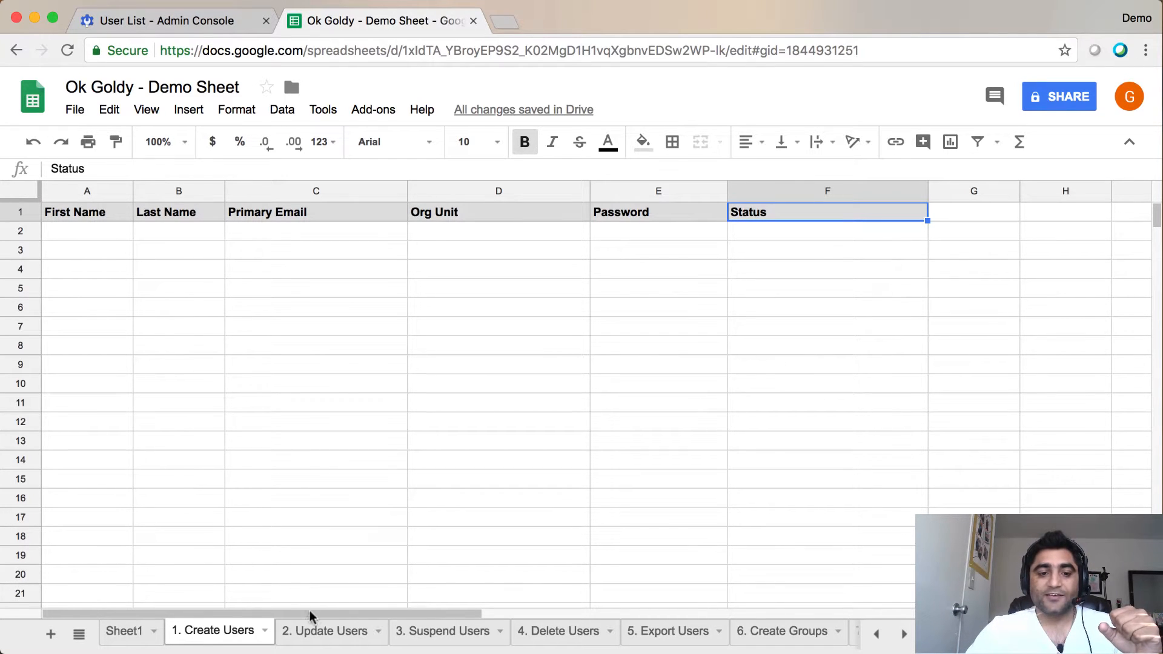
click(325, 631)
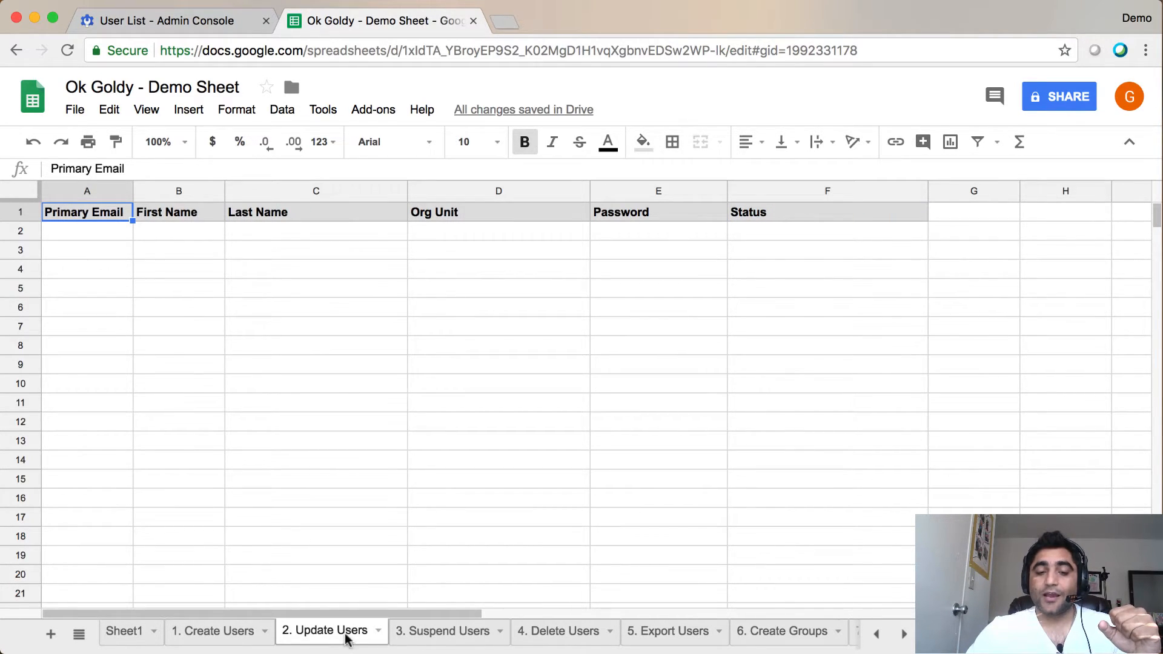
click(558, 632)
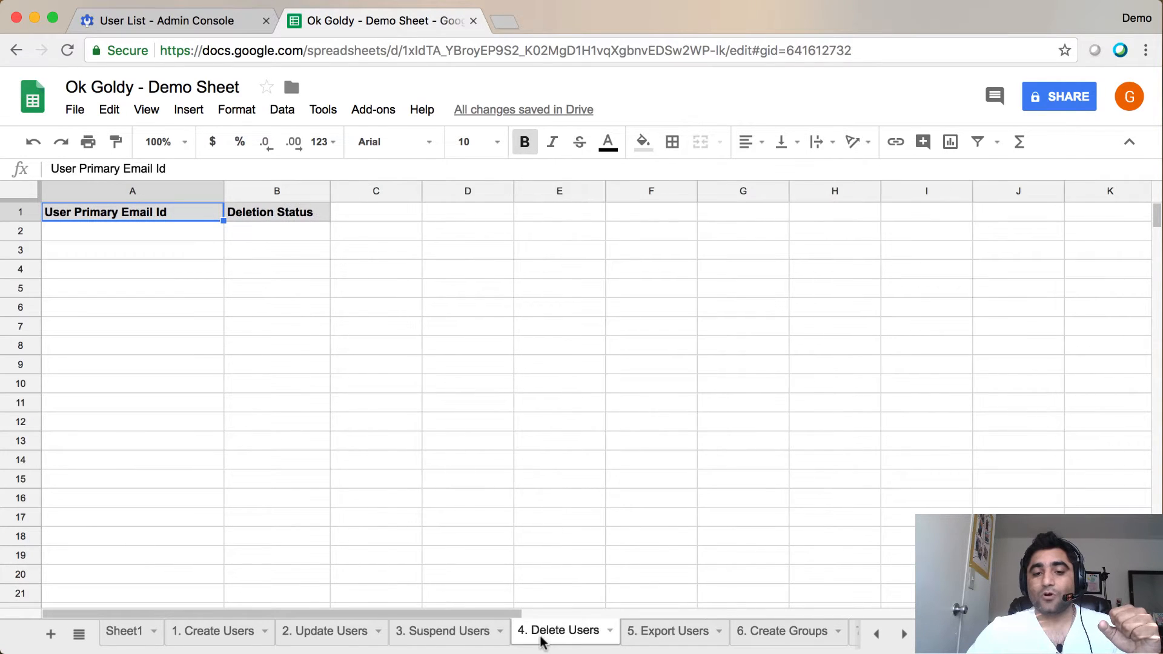
click(324, 631)
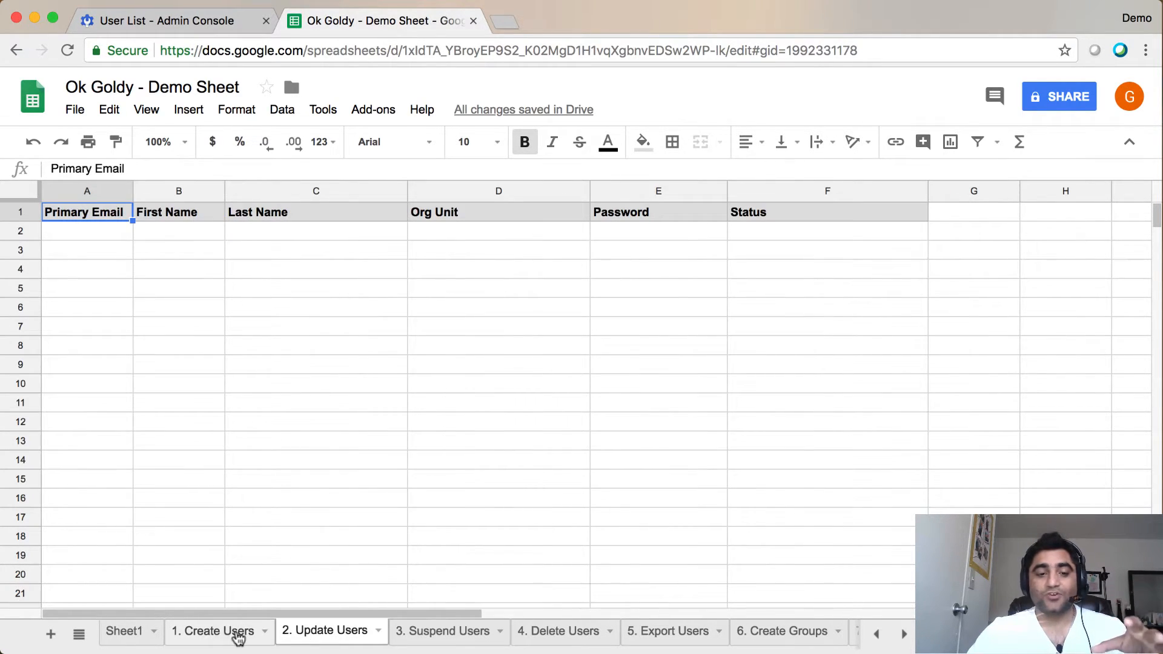
click(213, 631)
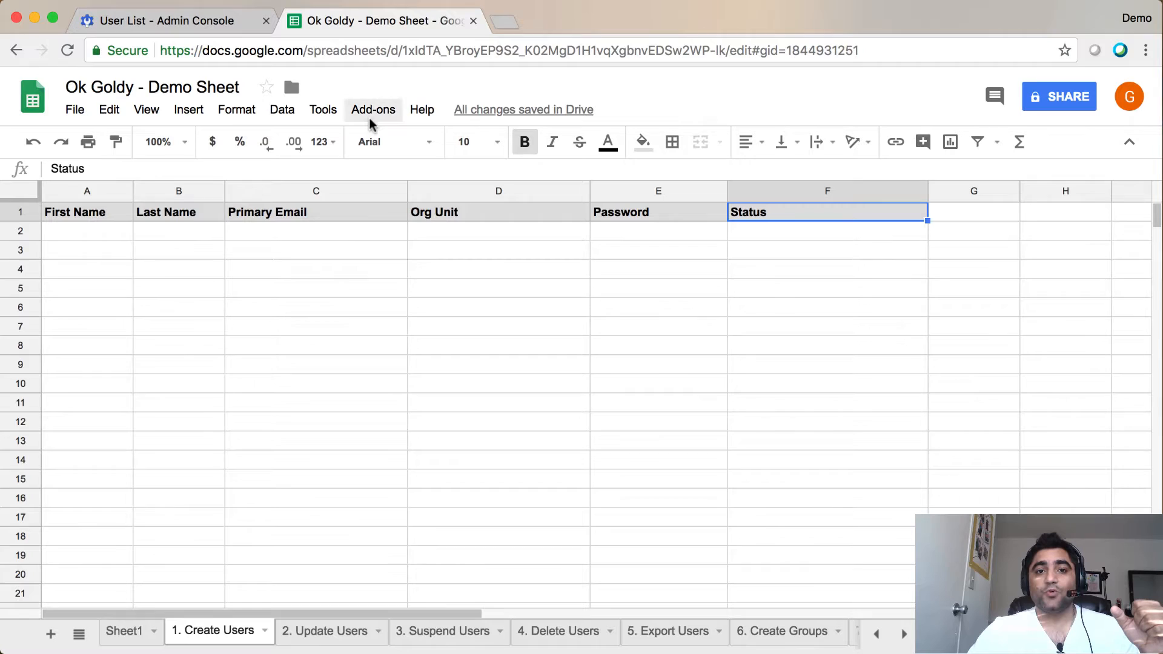
Run Ok Goldy's Delete All Sheets from the Setup Wizard
click(373, 109)
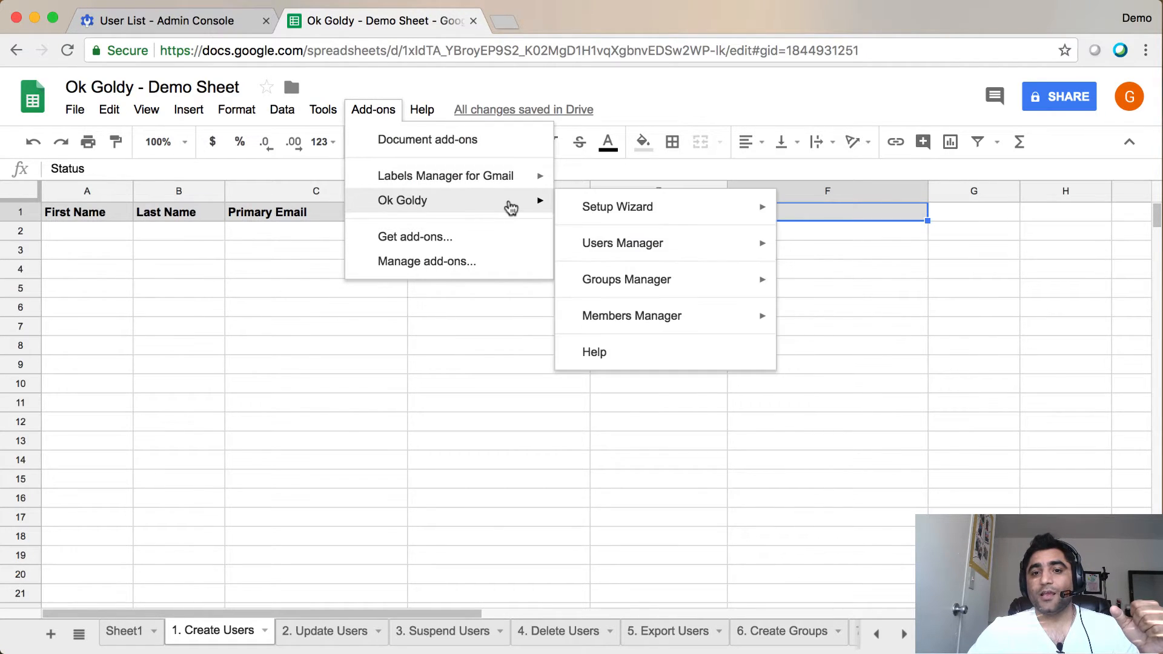
mouse_move(617, 206)
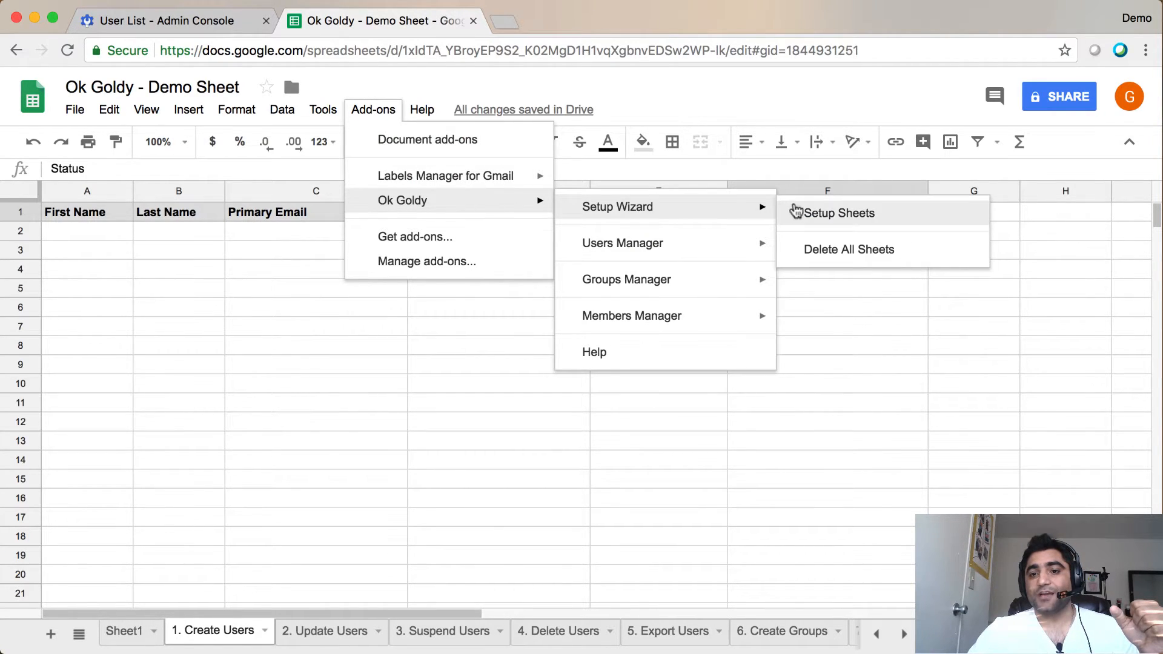
click(838, 213)
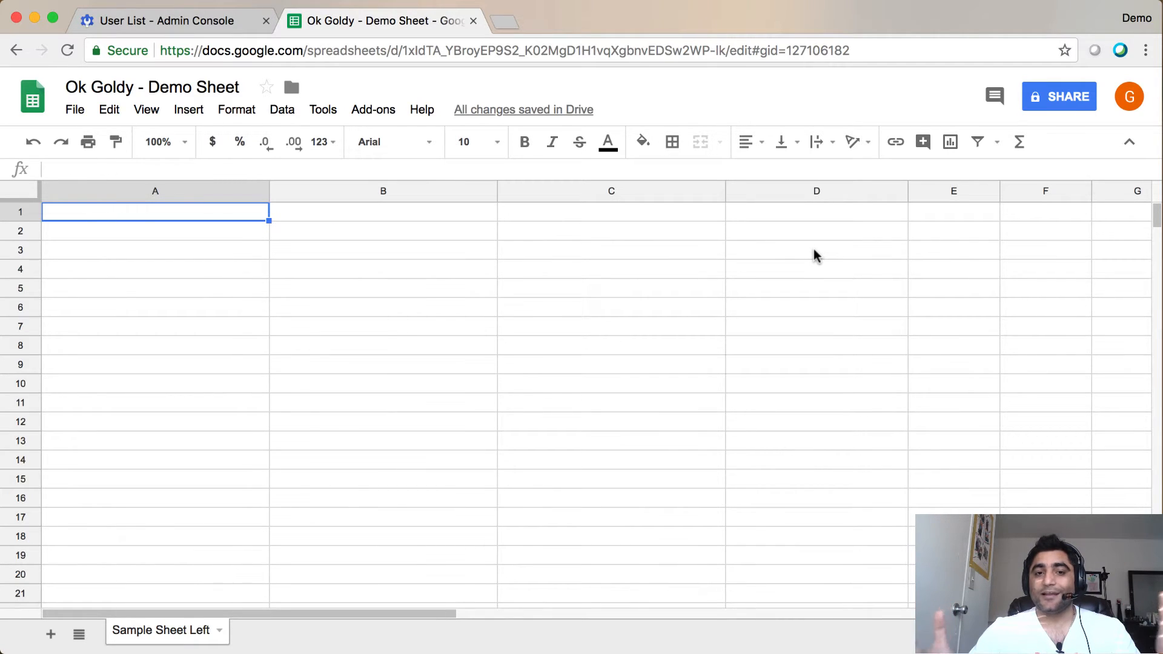
mouse_move(374, 109)
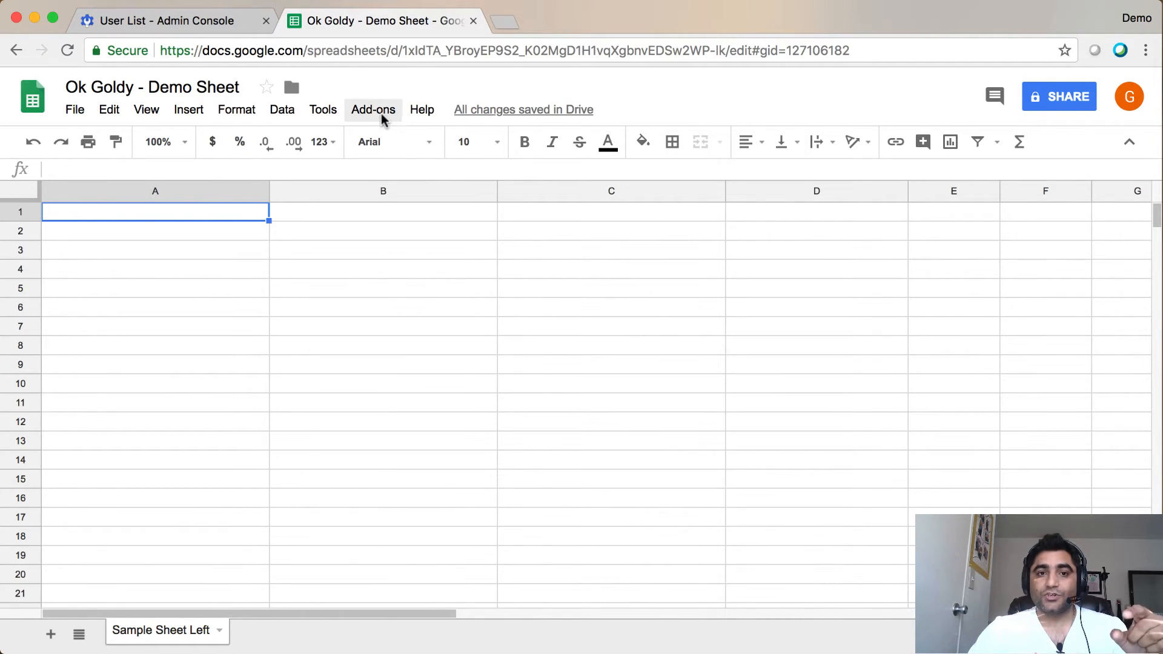
Show the Ok Goldy Setup Wizard options again, with Setup Sheets available
click(373, 109)
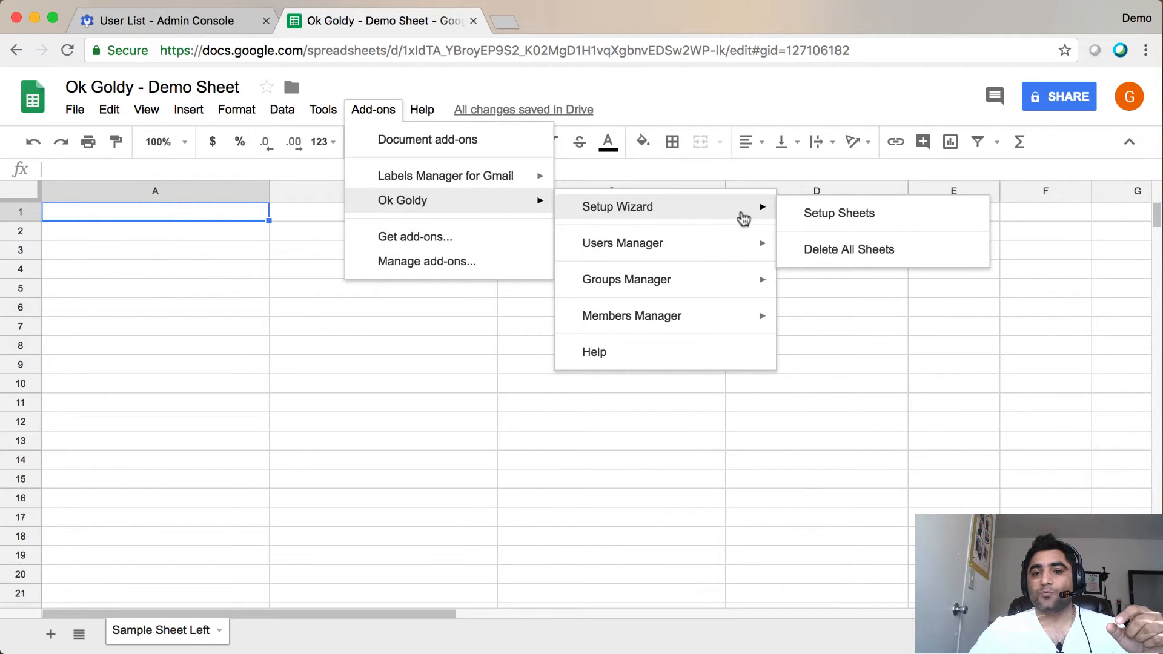
mouse_move(813, 222)
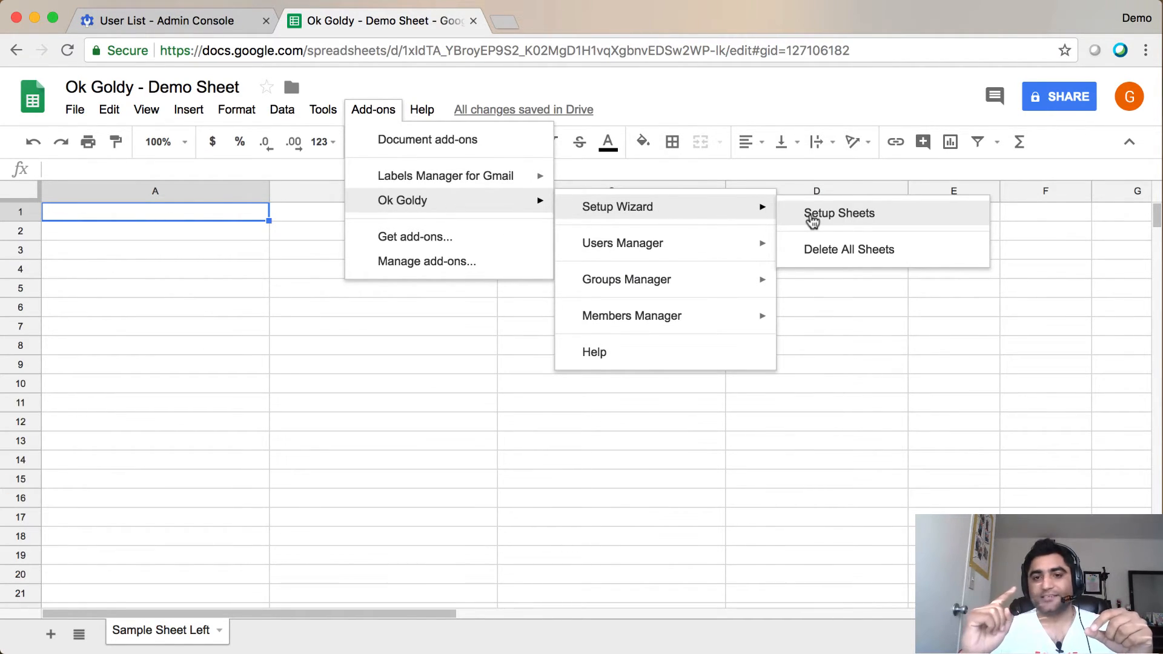